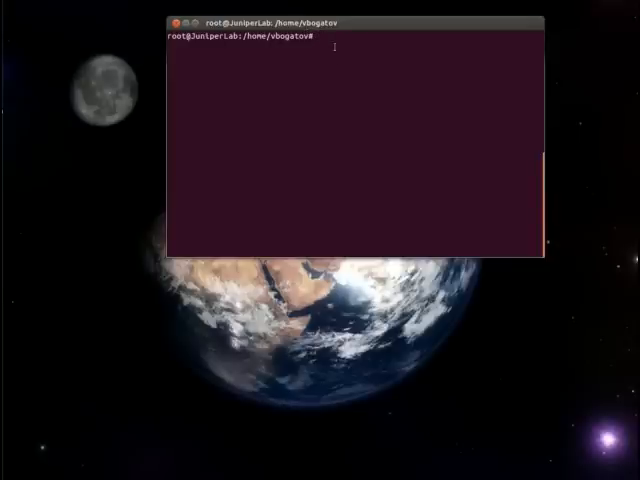
Install openswan, xl2tpd and ppp with apt-get; all three report already at the newest version.
type("sudo apt-get install openswan xl2tpd ppp")
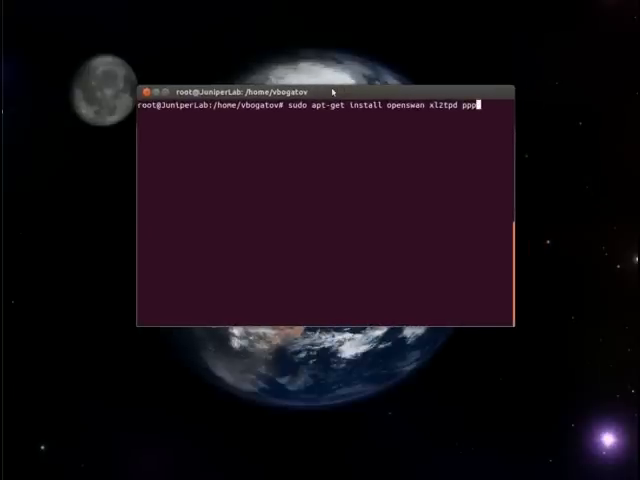
key("Return")
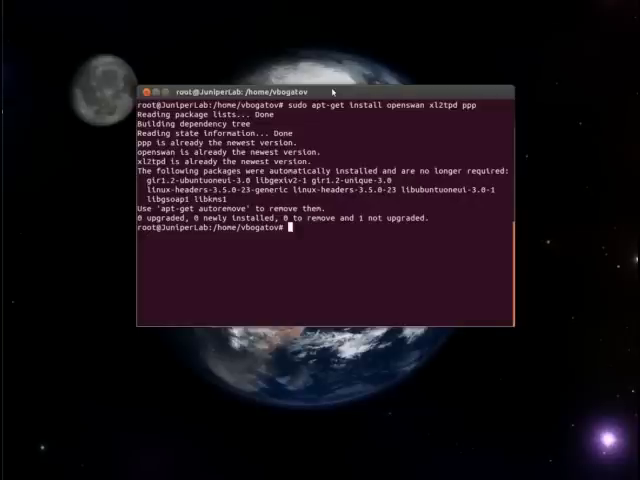
Add an iptables NAT POSTROUTING MASQUERADE rule.
type("sudo iptables --table nat --append POSTROUTING --jump MASQUERADE")
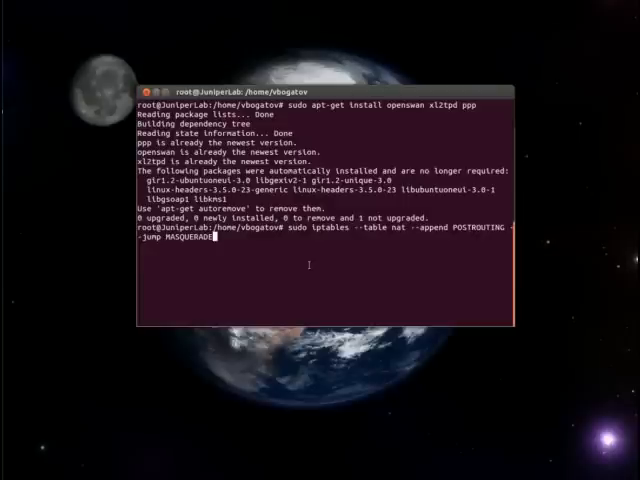
key("Return")
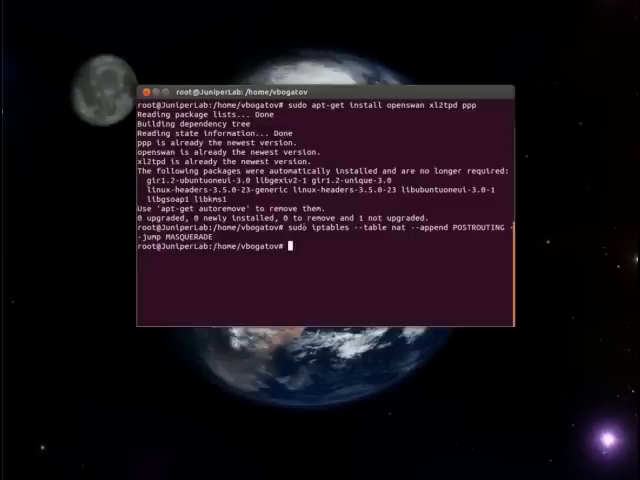
Append ip_forward = 1 and accept_redirects = 0 to /etc/sysctl.conf, disable redirects everywhere and reload sysctl.
type("echo \"net.ipv4.ip_forward = 1\" |  tee -a /etc/sysctl.conf")
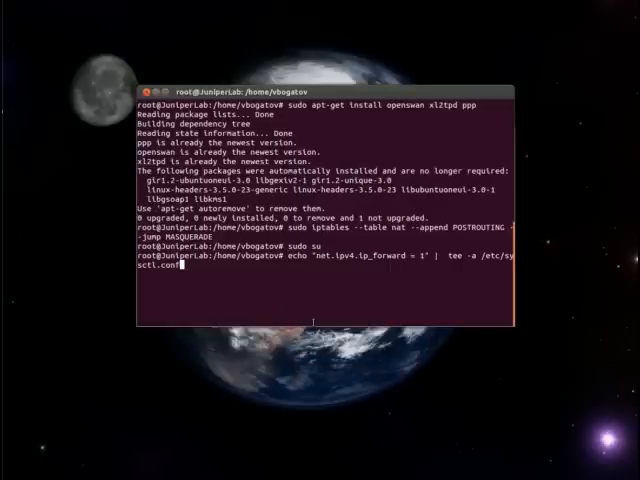
key("Return")
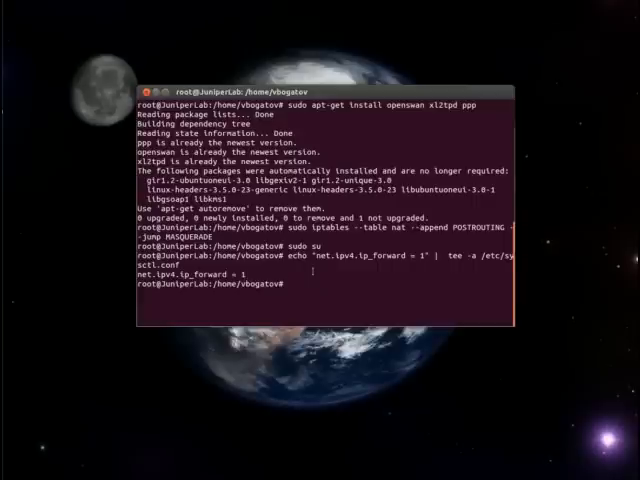
type("echo \"net.ipv4.conf.all.accept_redirects = 0\" | tee -a /etc/sysctl.conf")
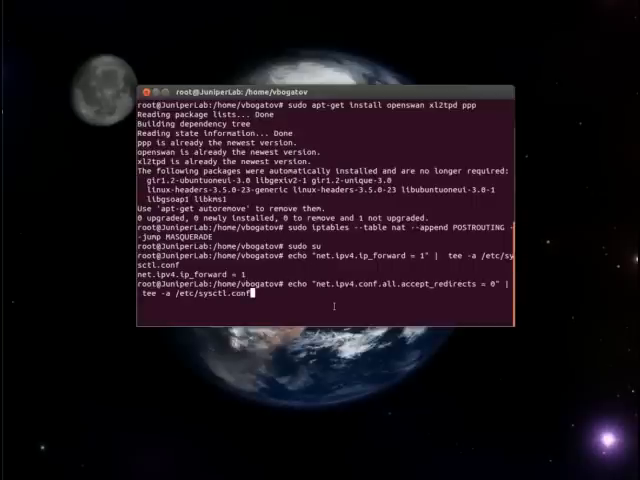
key("Return")
type("sysctl -p")
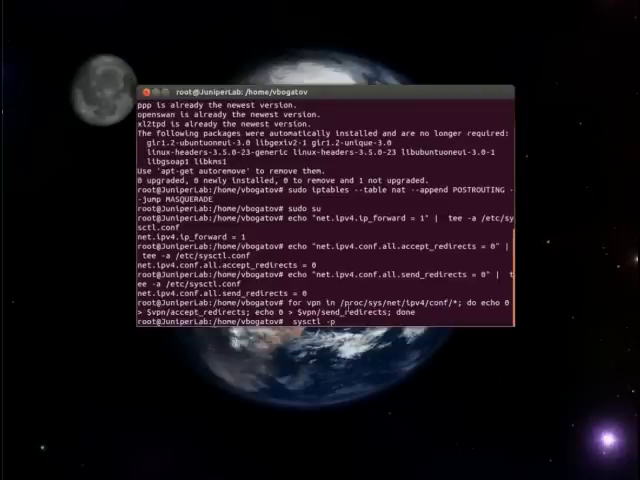
key("Return")
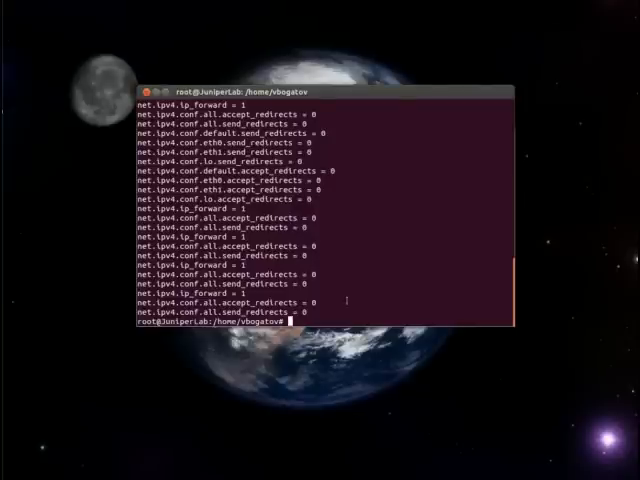
type("gedit /etc/rc.local")
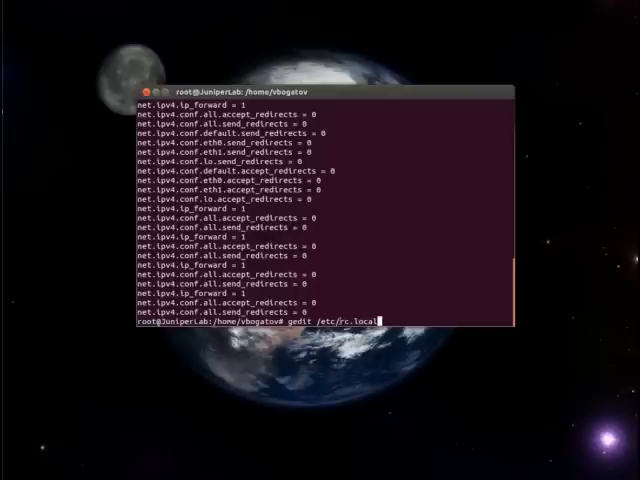
double_click(316, 320)
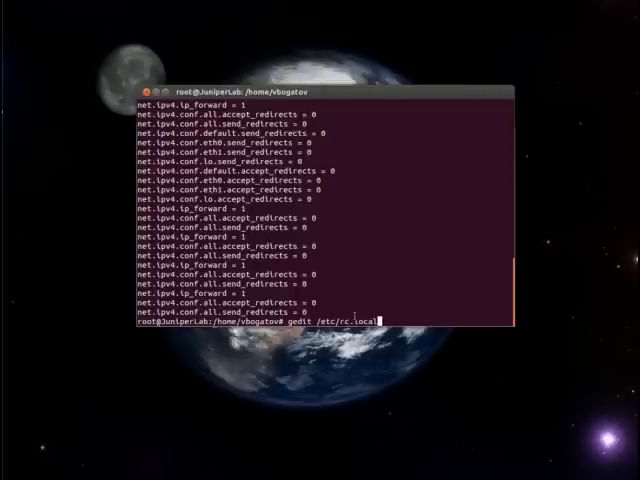
key("Return")
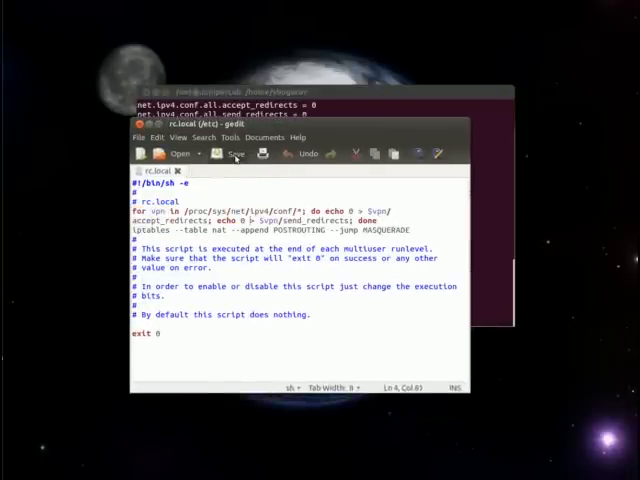
left_click(228, 152)
type("gedit /etc/ipsec.conf")
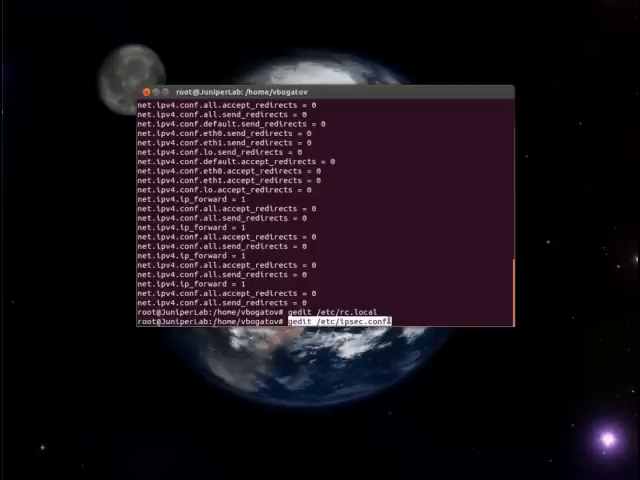
key("Return")
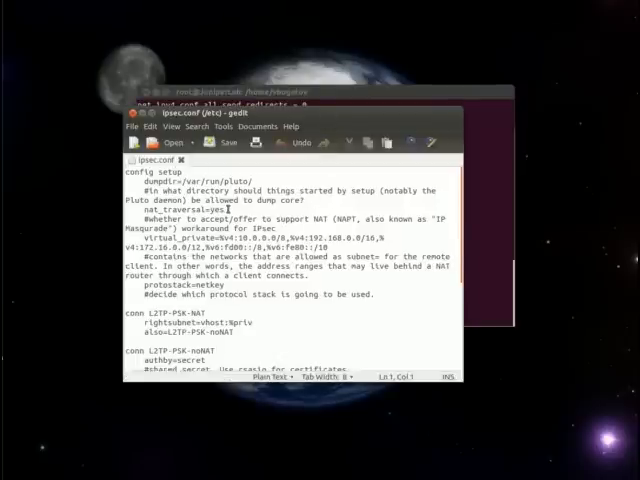
scroll("down", 3)
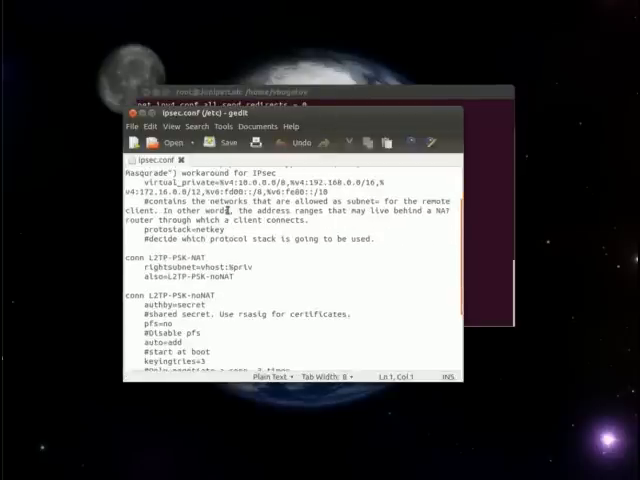
scroll("down", 3)
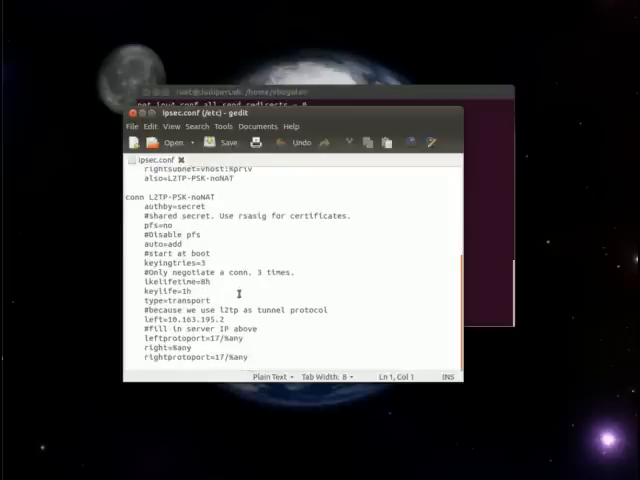
double_click(150, 320)
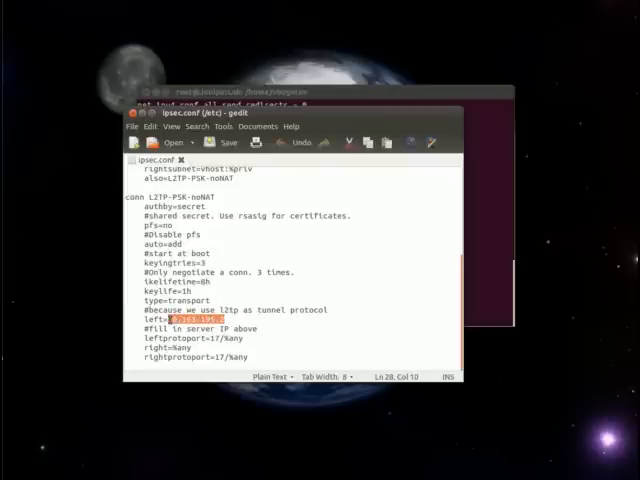
scroll("up", 3)
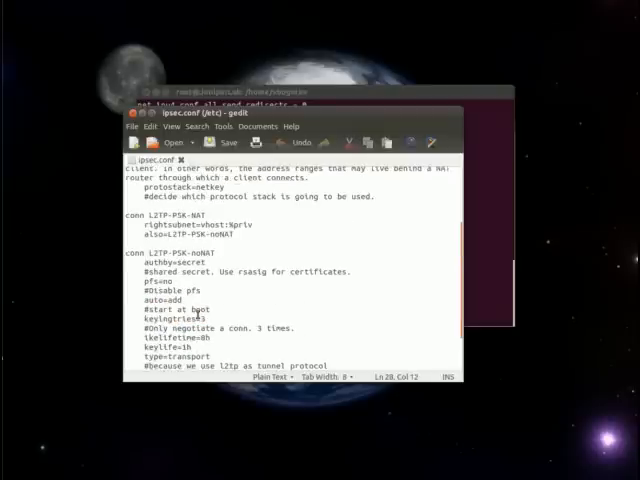
scroll("down", 3)
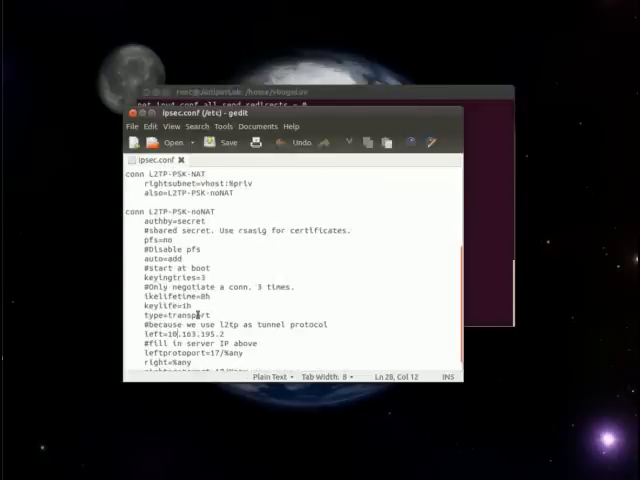
scroll("down", 3)
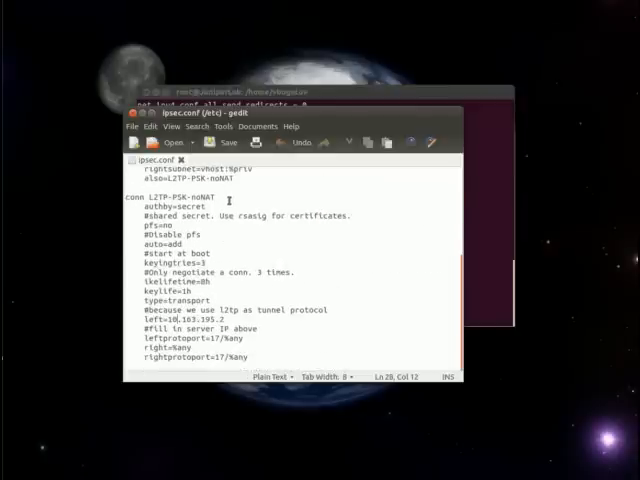
scroll("up", 3)
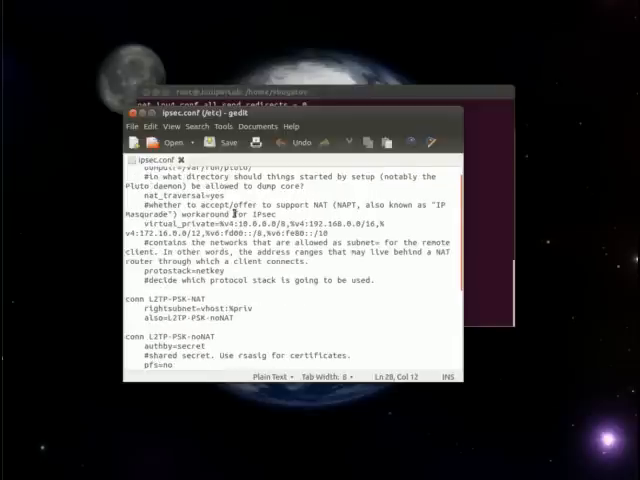
scroll("down", 3)
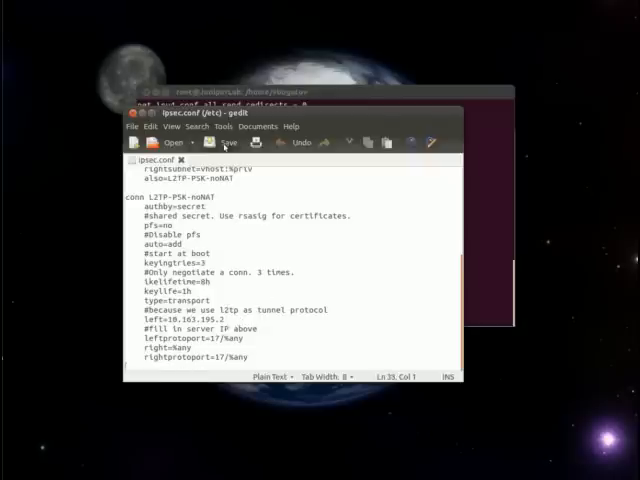
left_click(224, 142)
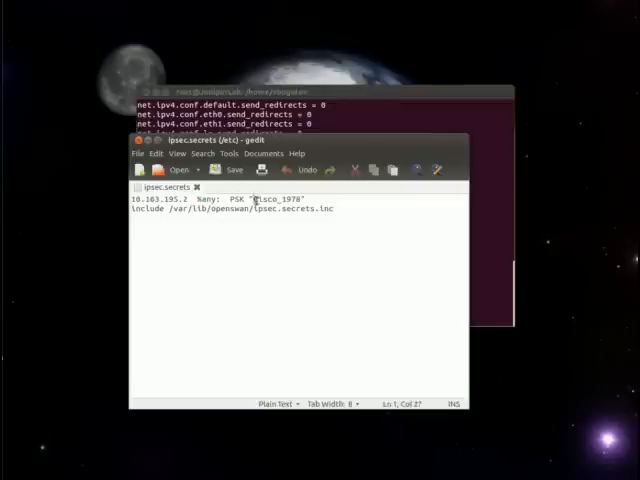
double_click(280, 200)
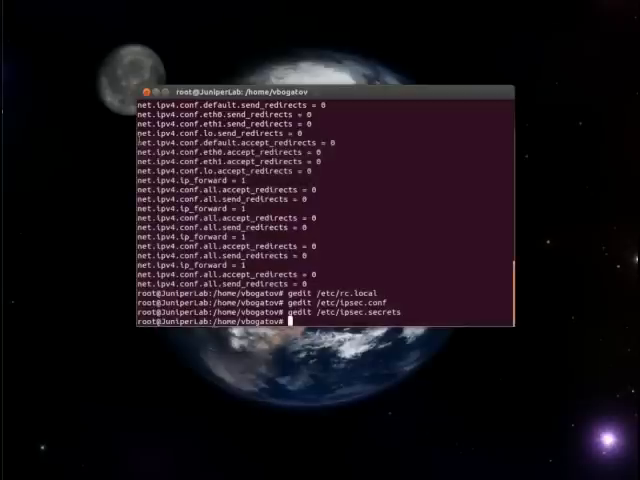
Run ipsec verify, then open /etc/xl2tpd/xl2tpd.conf in gedit.
type("ipsec verify")
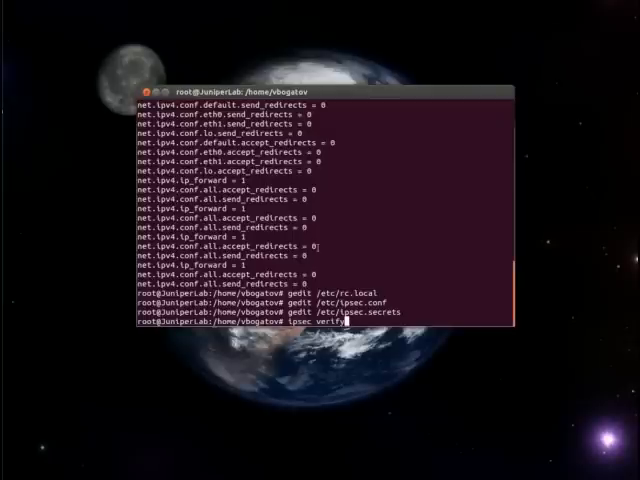
mouse_move(408, 102)
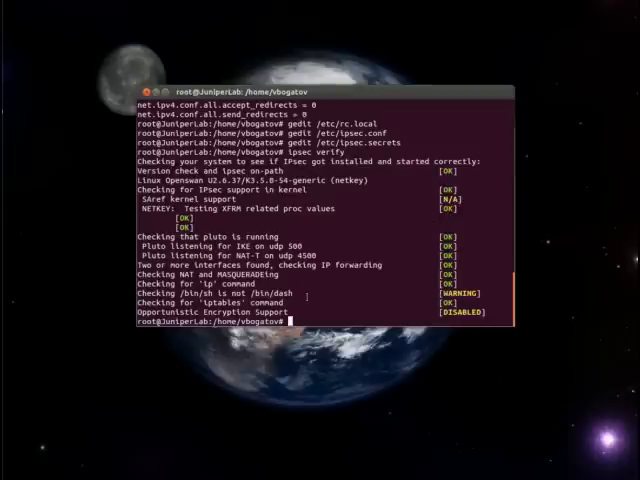
type("gedit /etc/xl2tpd/xl2tpd.conf")
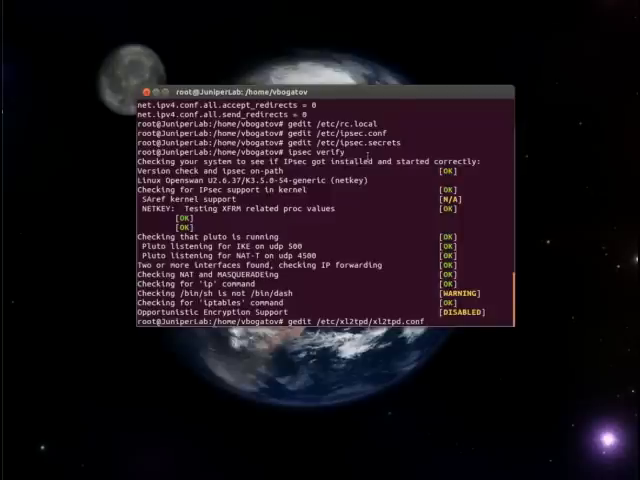
key("Return")
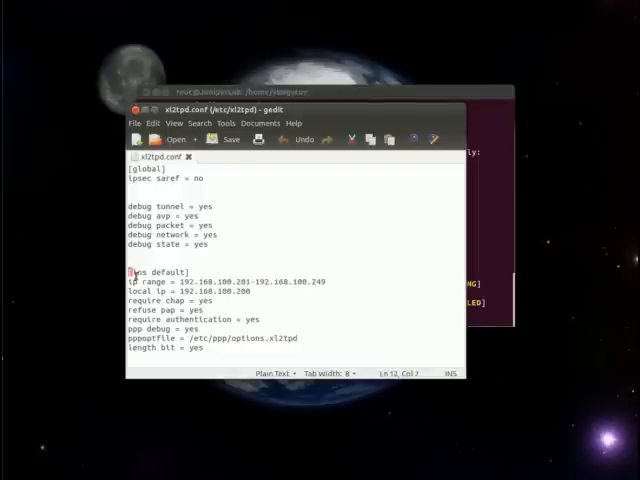
double_click(150, 272)
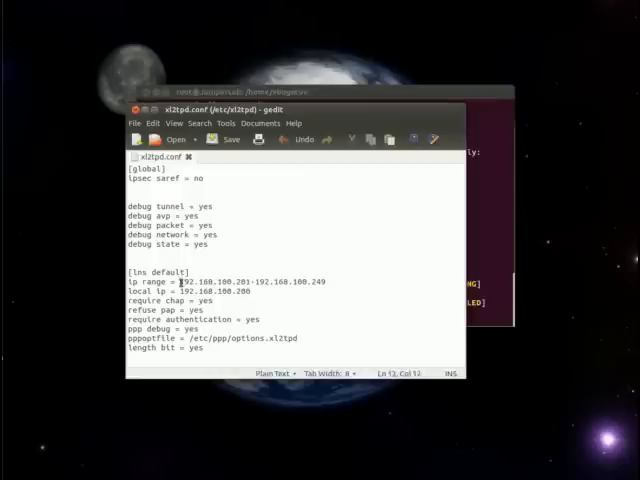
left_click_drag(176, 282, 290, 282)
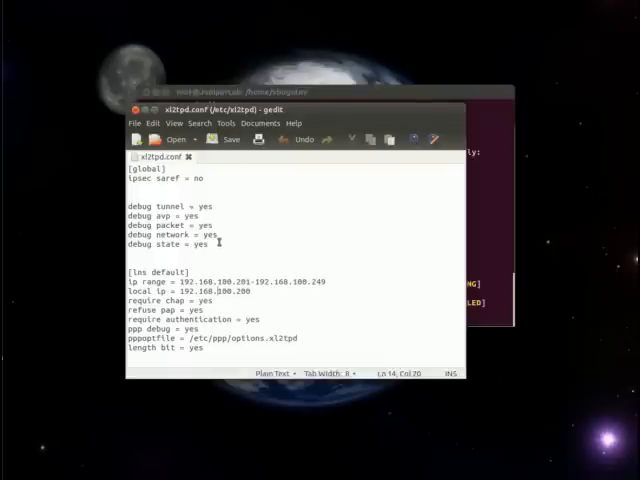
mouse_move(224, 300)
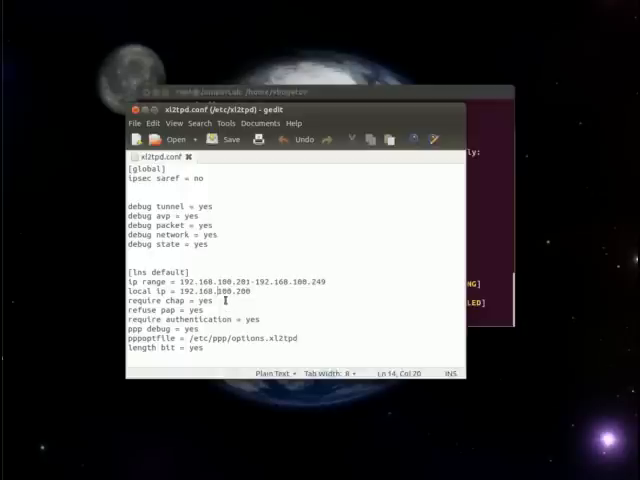
left_click(228, 140)
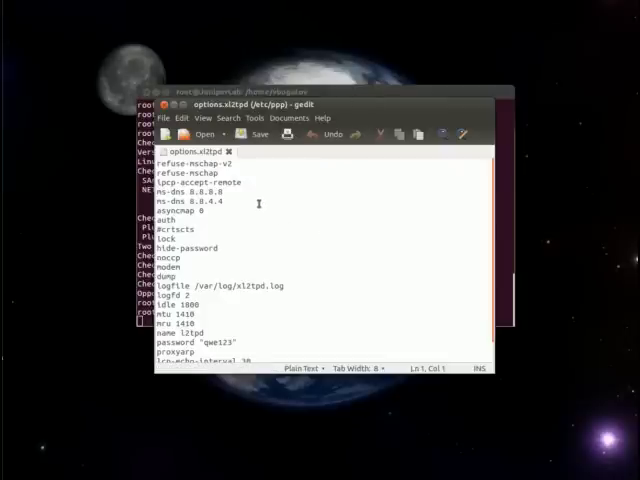
scroll("down", 3)
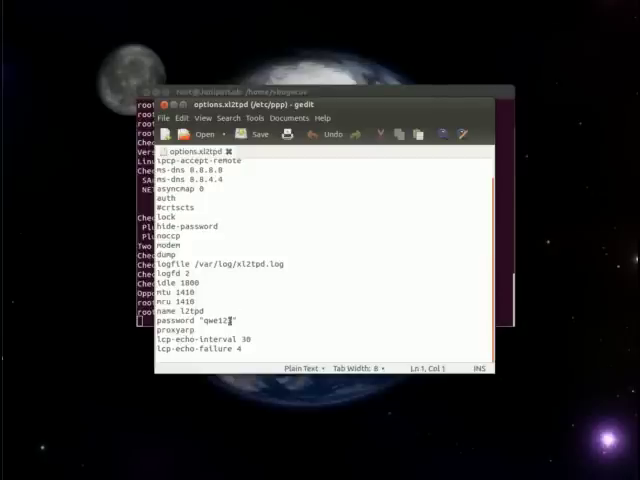
type("3")
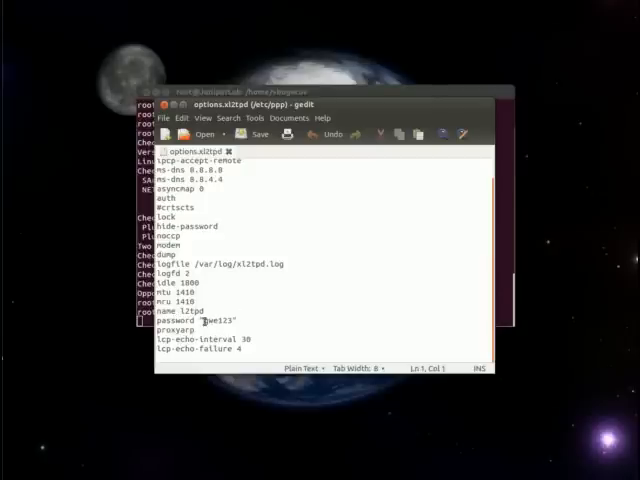
double_click(212, 320)
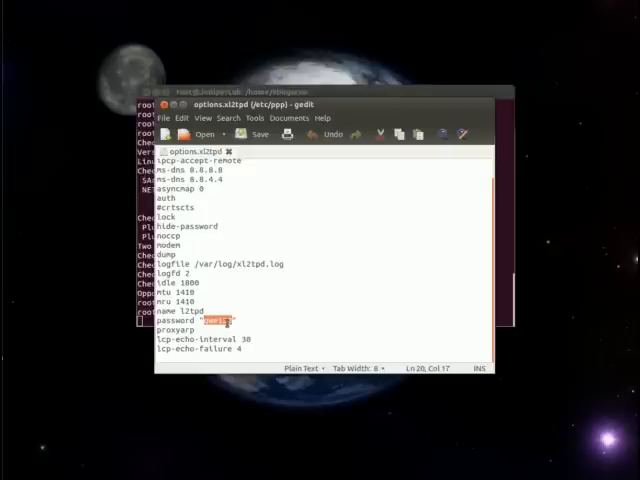
type("qwe12")
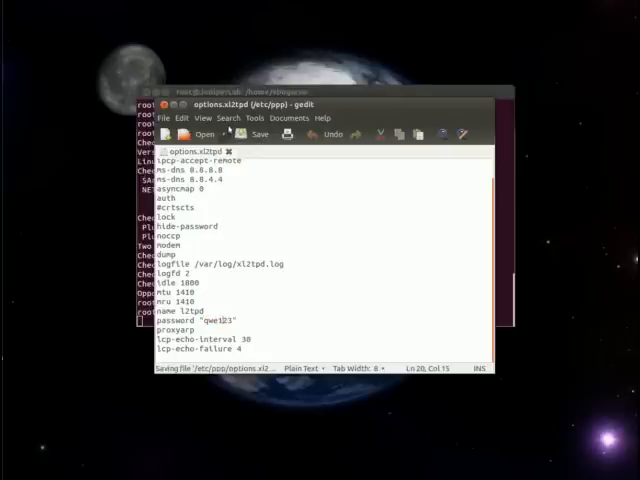
scroll("up", 3)
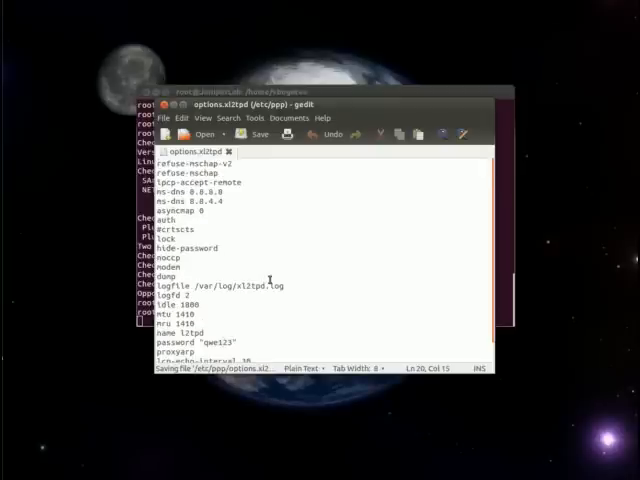
scroll("down", 3)
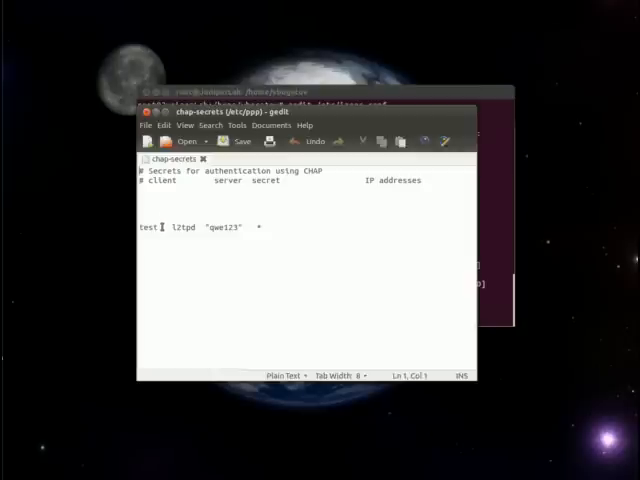
double_click(148, 228)
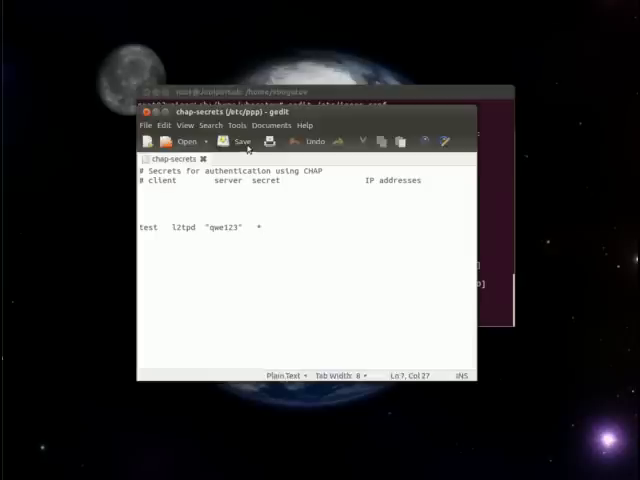
left_click(234, 140)
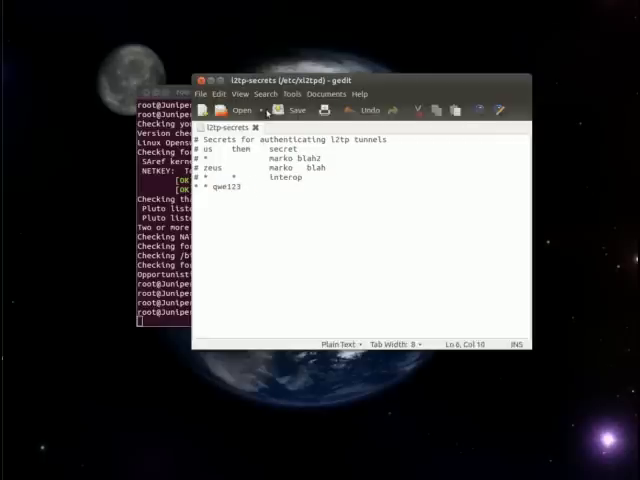
mouse_move(292, 110)
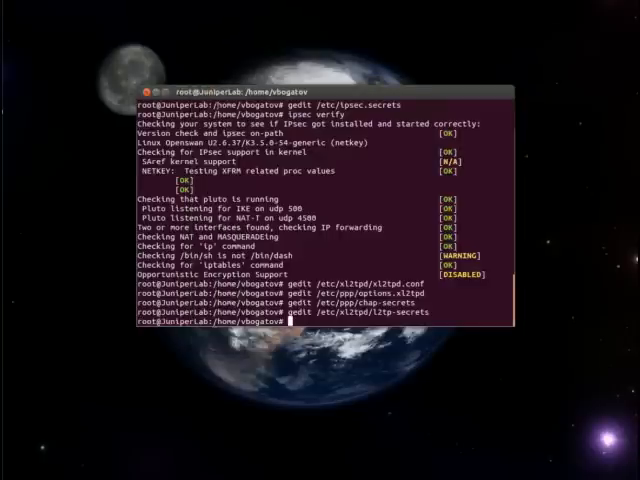
Restart the ipsec service and the xl2tpd service from /etc/init.d.
type("/etc/init.d/ipsec restart")
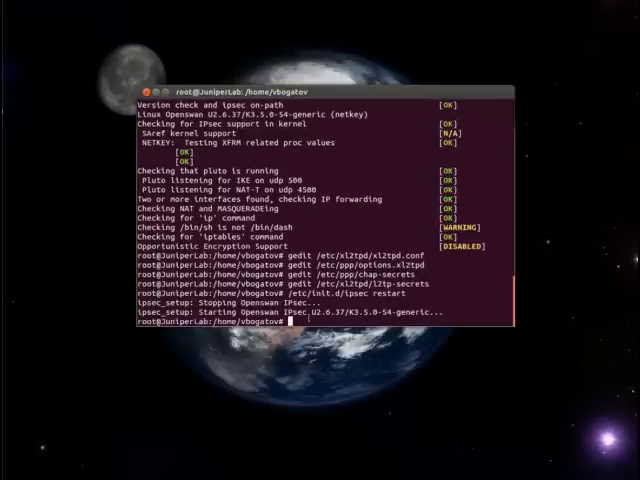
type("/etc/init.d/xl2tpd restart")
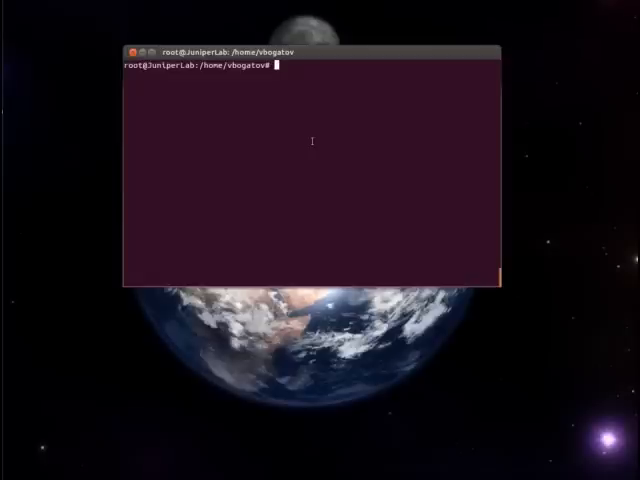
Purge network-manager with apt-get, then start a nano edit of /etc/network/interfaces.
type("sudo apt-get purge network-manager")
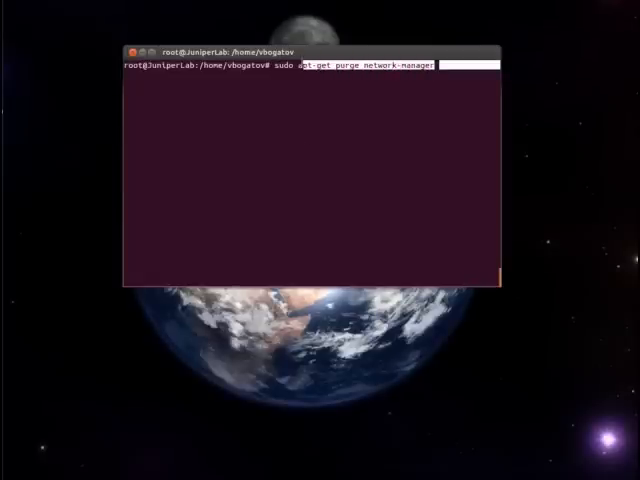
key("Return")
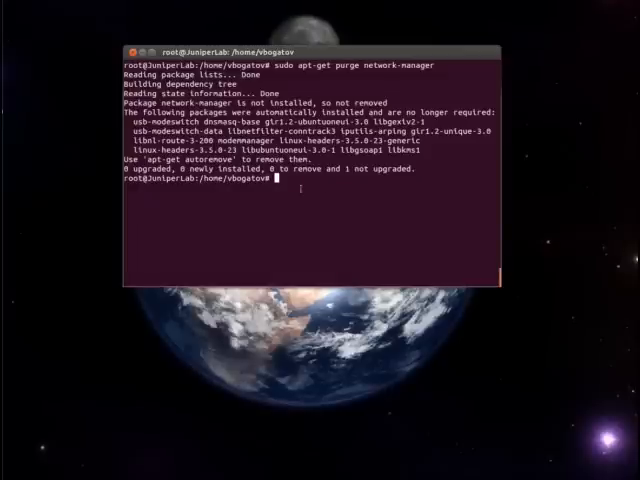
type("sudo nano /etc/network/interfaces")
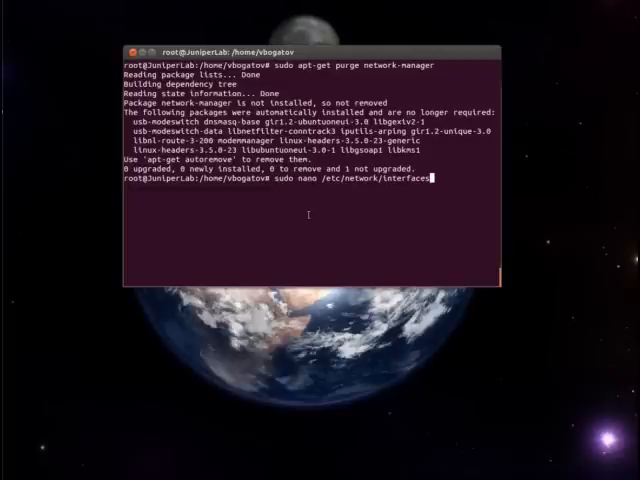
key("Return")
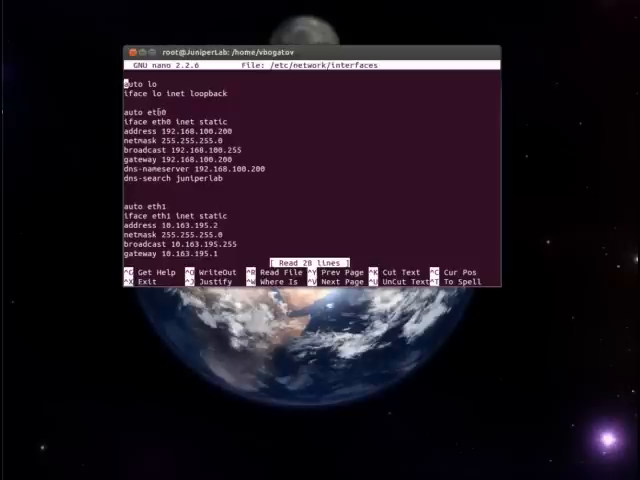
double_click(156, 110)
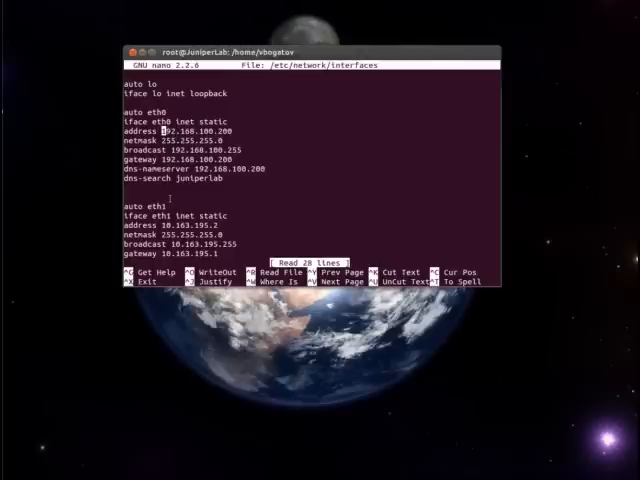
scroll("down", 3)
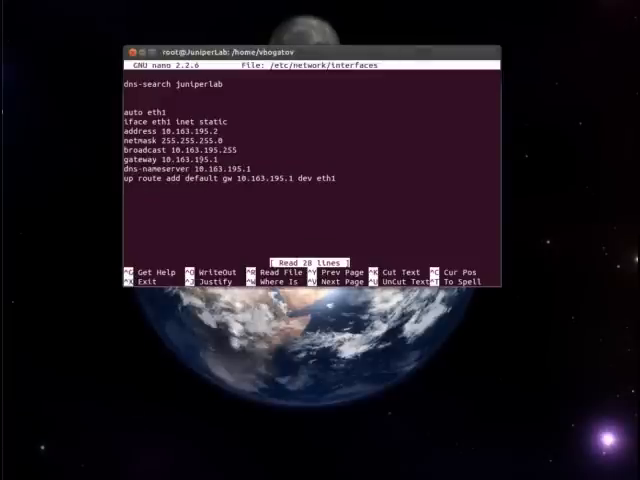
key("ctrl+o")
type("sudo /etc/init.d/networking restart")
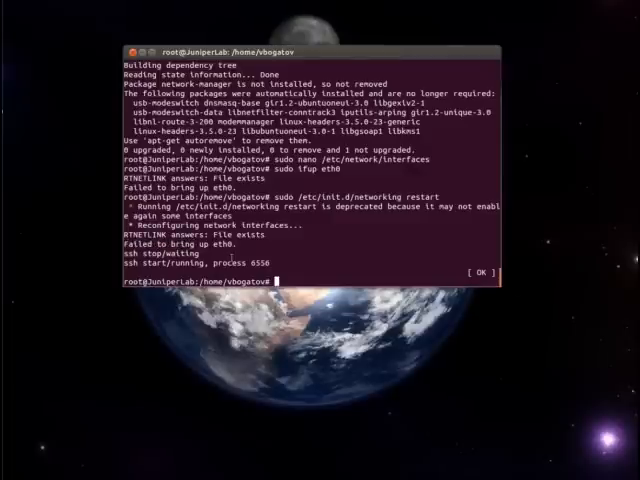
Run ifconfig -a and read through eth0, eth1, loopback and vmnet interface addresses.
type("if")
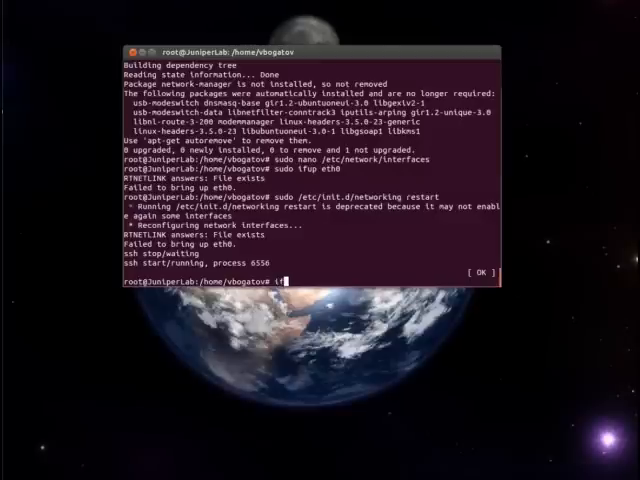
type("fconfig -a")
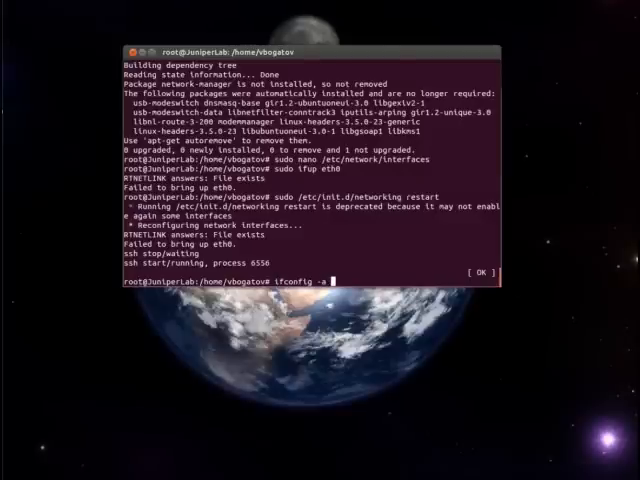
key("Return")
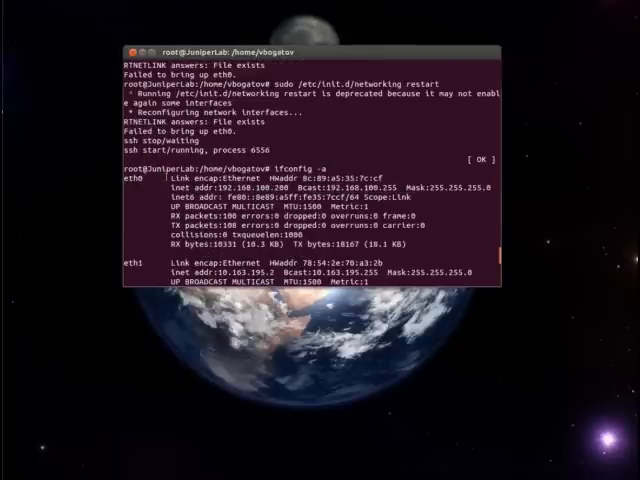
scroll("down", 3)
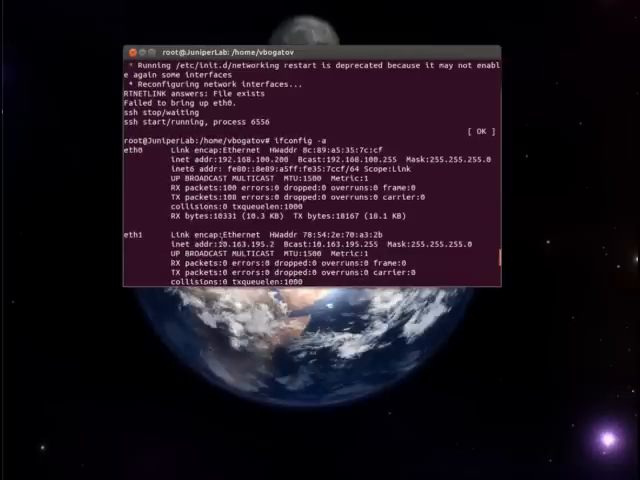
scroll("down", 3)
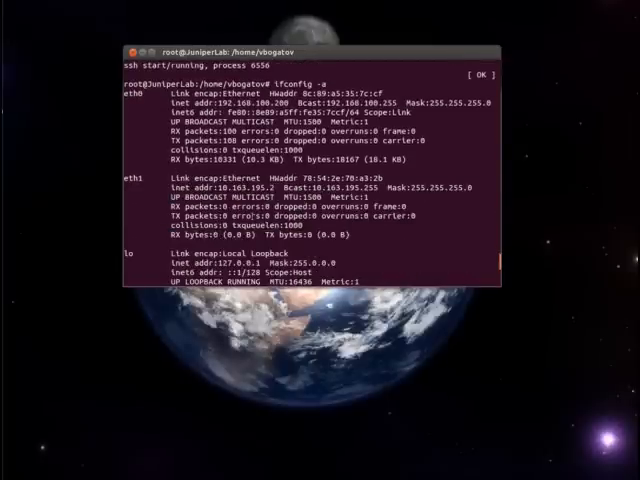
scroll("down", 3)
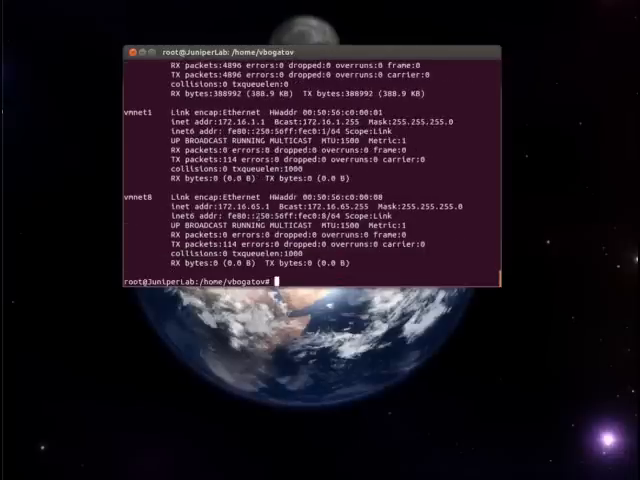
Query the routing table with iproute -a, then ping the ISP gateway 10.163.195.1.
type("iproute -a")
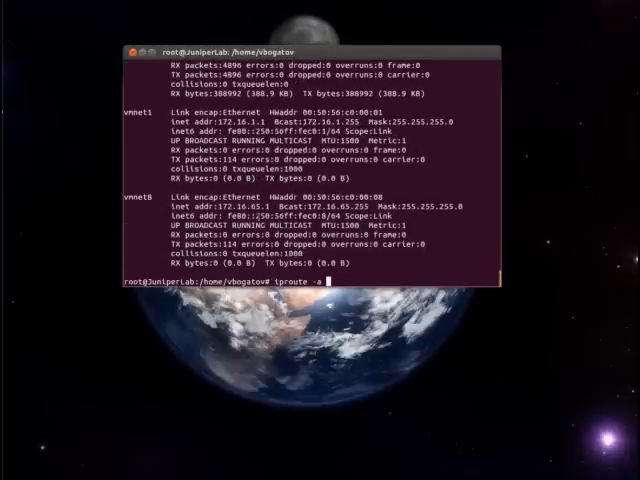
key("Return")
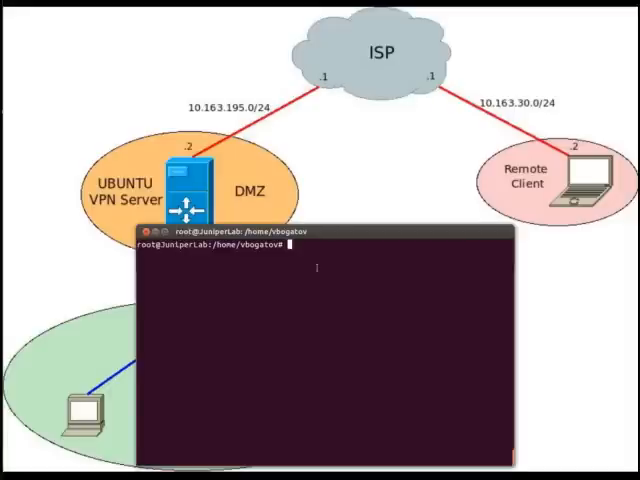
type("ping 10.163.195.1")
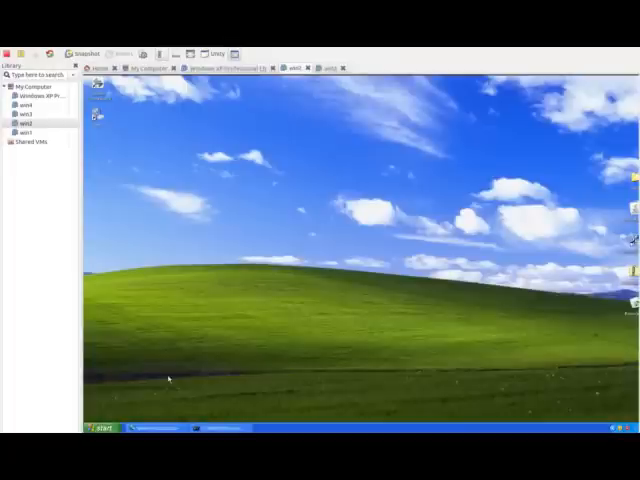
mouse_move(182, 384)
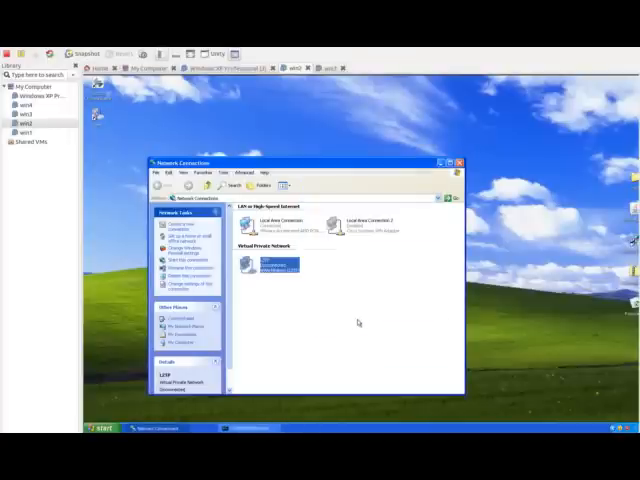
Review the L2TP connection's Security settings and its Advanced security options.
double_click(272, 264)
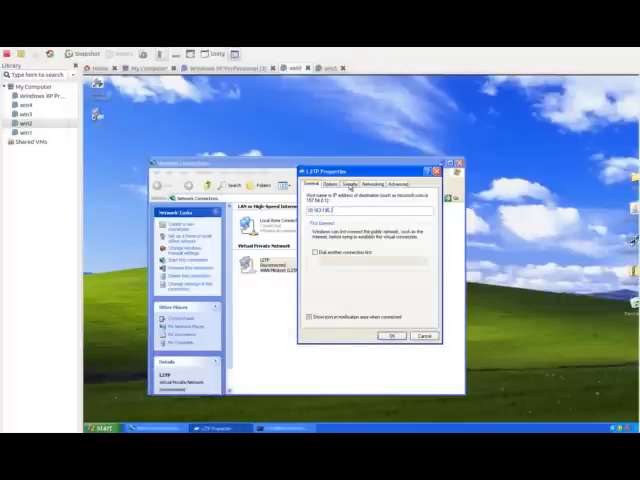
left_click(356, 184)
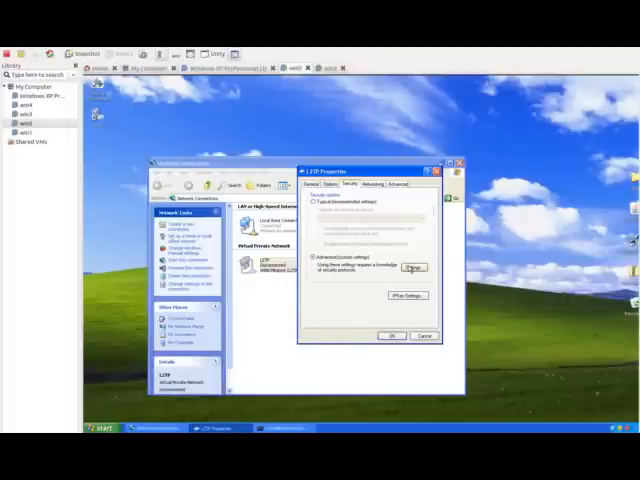
left_click(412, 268)
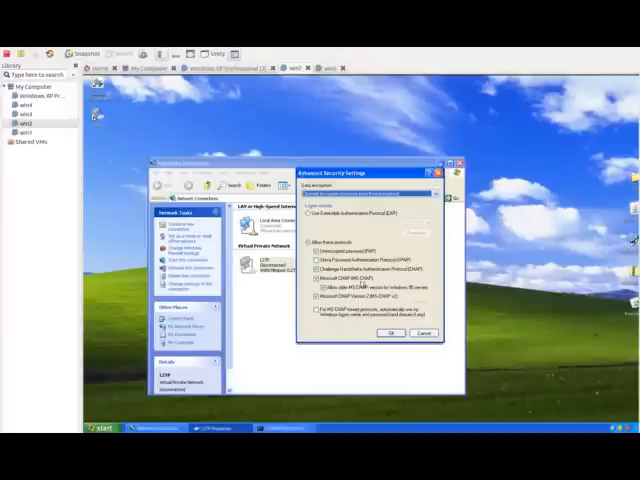
mouse_move(438, 336)
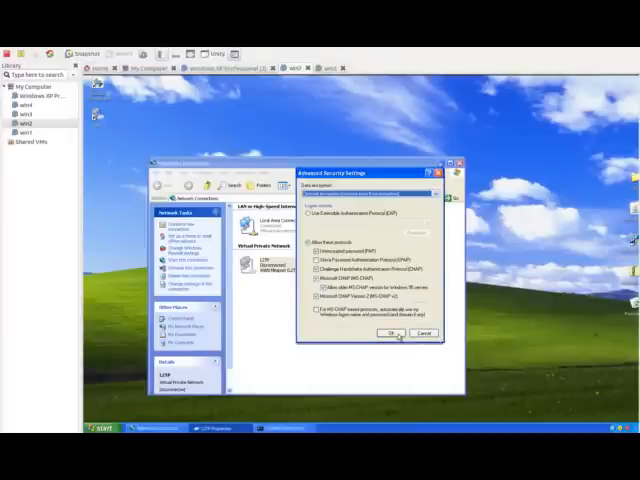
left_click(390, 332)
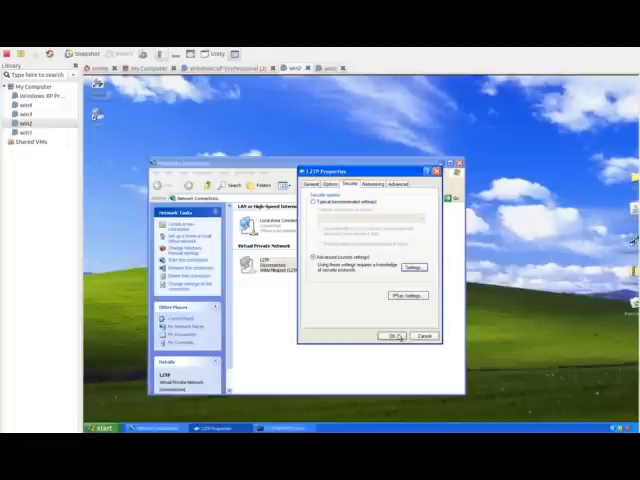
Review the Networking VPN type and Advanced firewall settings, returning to General.
left_click(332, 184)
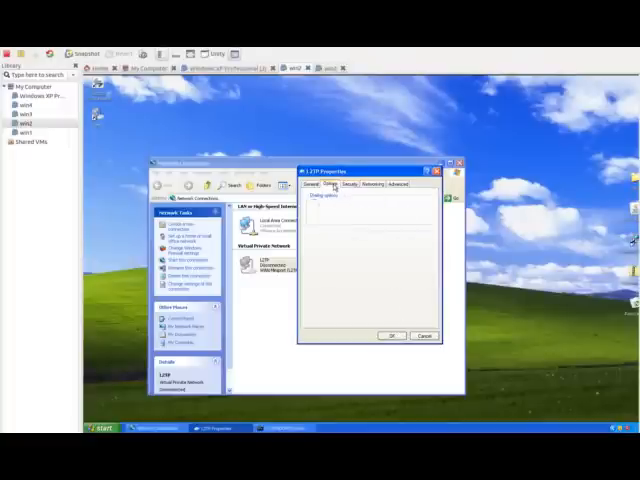
left_click(362, 184)
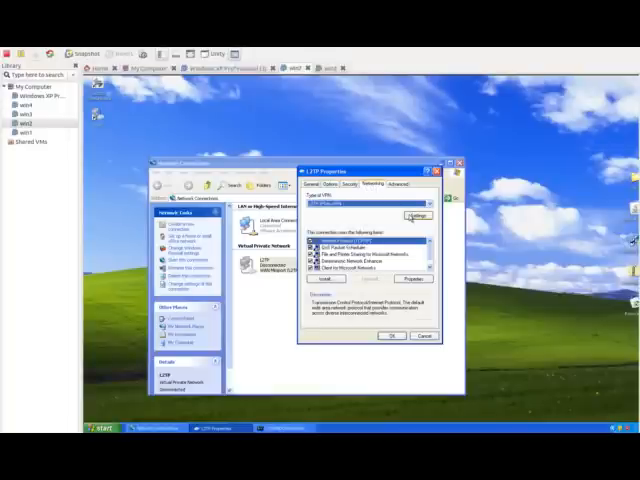
left_click(416, 216)
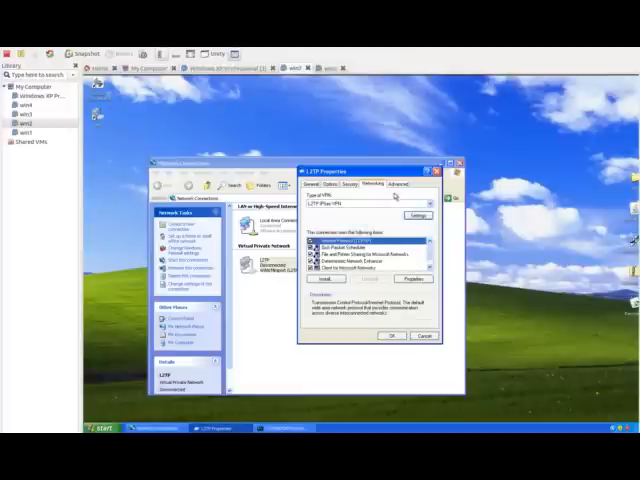
left_click(408, 184)
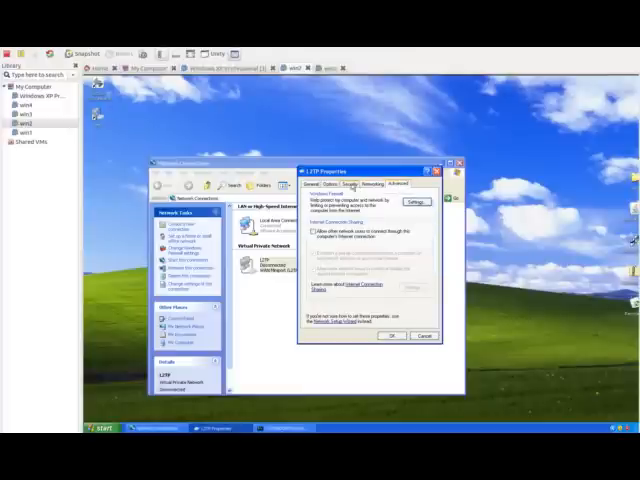
left_click(316, 184)
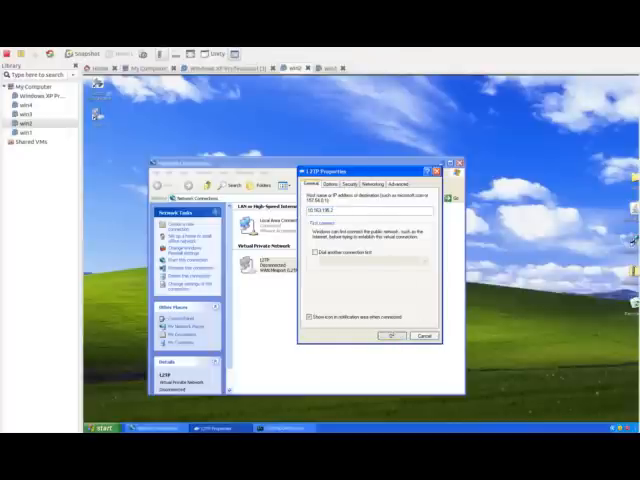
Connect the Windows XP client to the L2TP VPN from its context menu with the saved credentials.
right_click(258, 270)
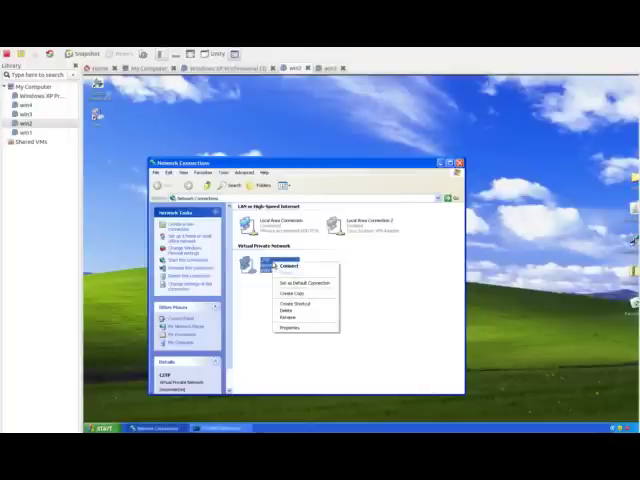
left_click(288, 268)
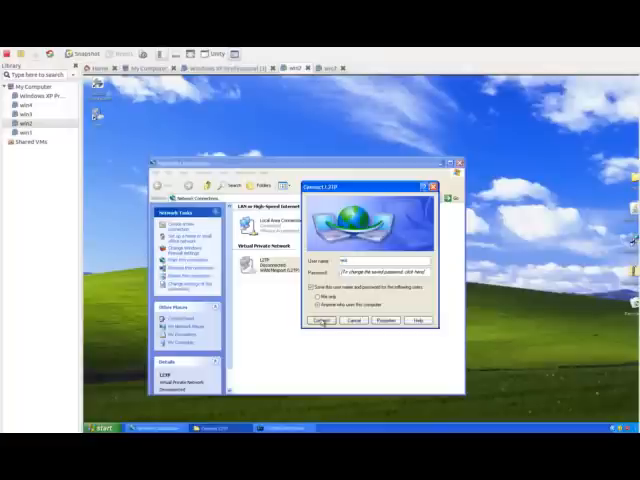
left_click(320, 320)
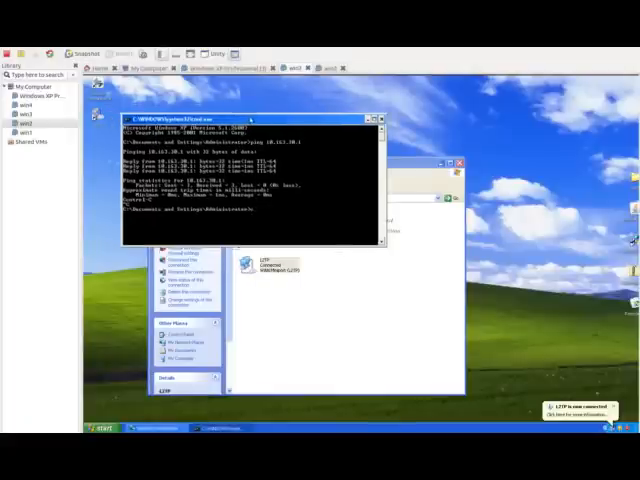
Run ipconfig on the client to list the Ethernet adapter and the new L2TP PPP adapter.
left_click_drag(250, 118, 300, 118)
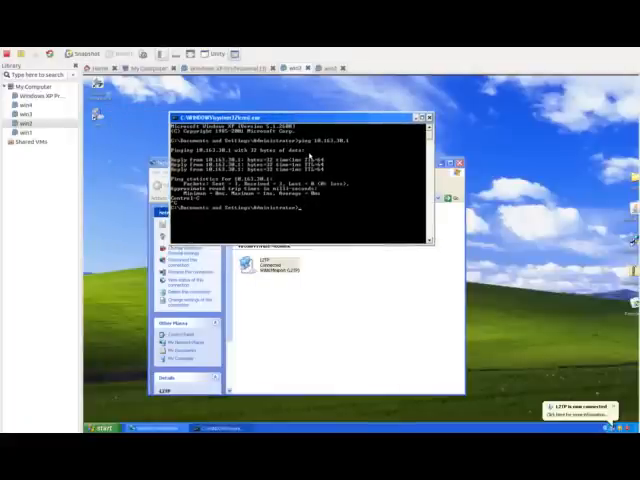
type("ipconfig")
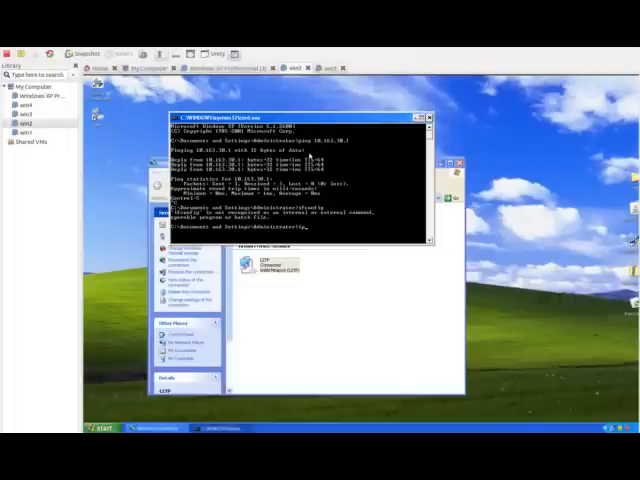
type("ipconfig")
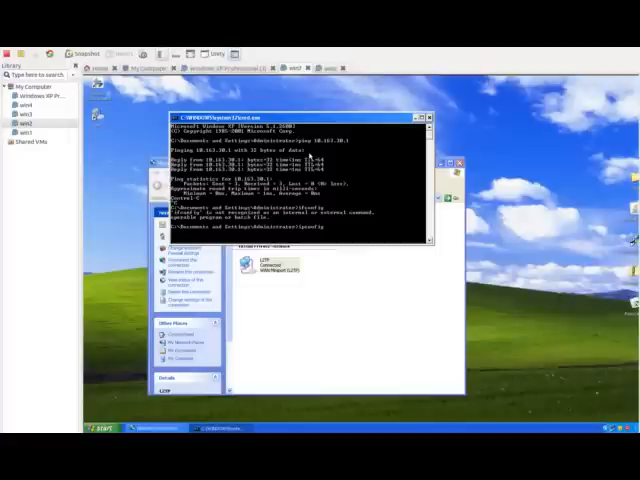
type("ipconfig")
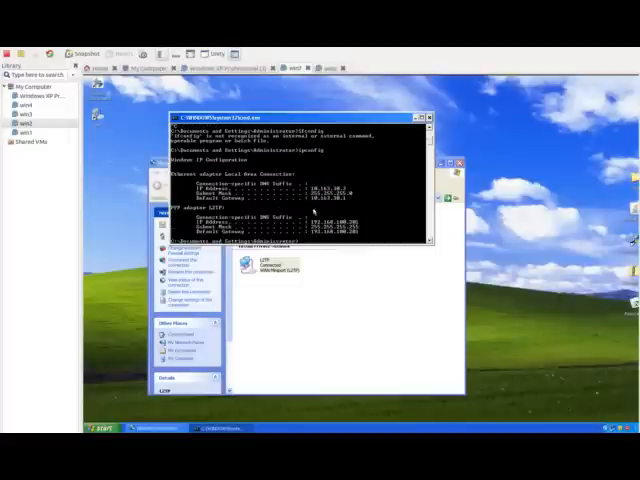